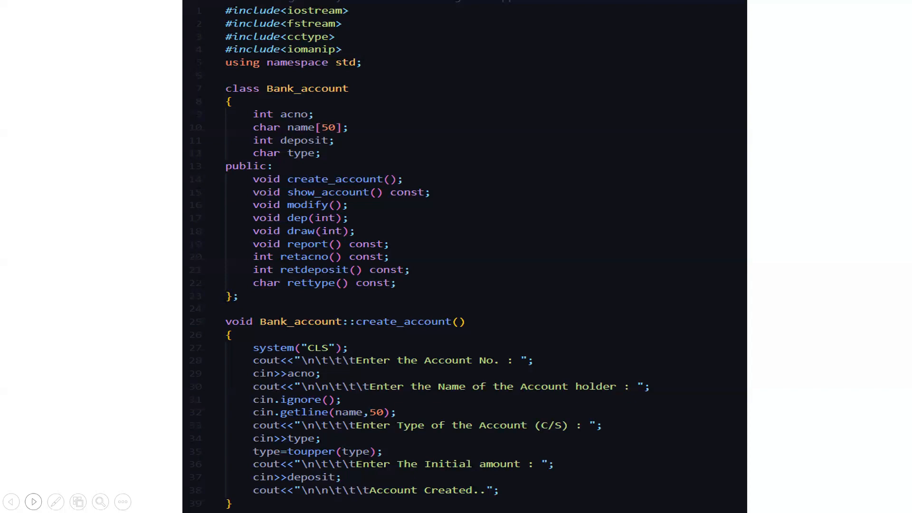
Advance the slideshow past the Bank_account class to the main() menu code slide.
scroll(down, 3)
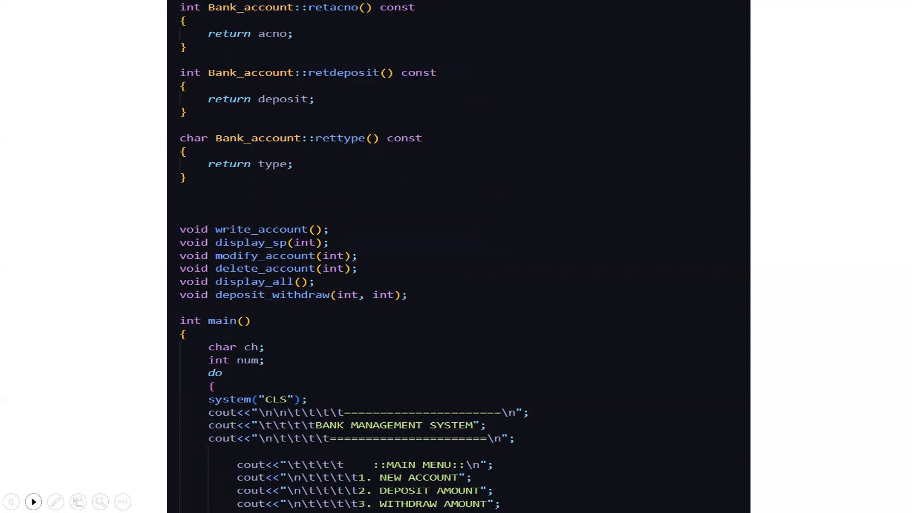
Advance to the slide showing the main() switch statement for the menu options.
scroll(down, 3)
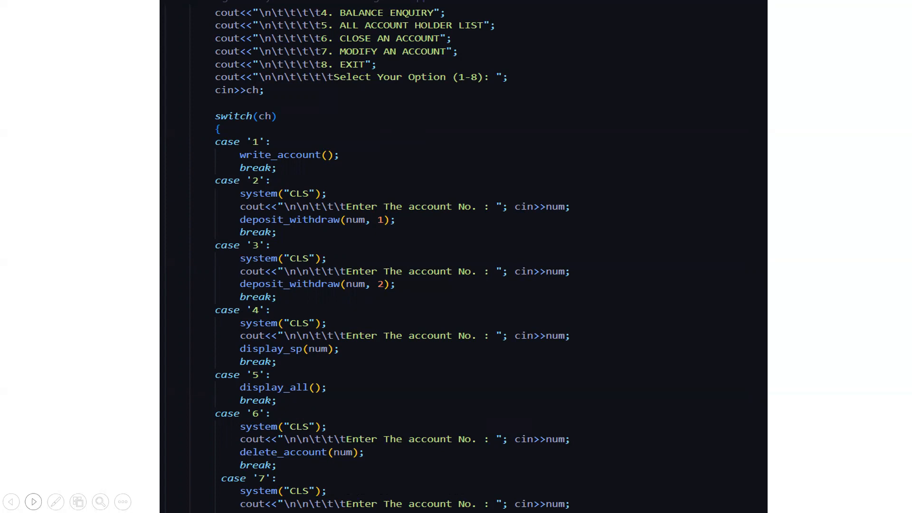
Advance through the slides until the delete_account function code appears.
scroll(down, 3)
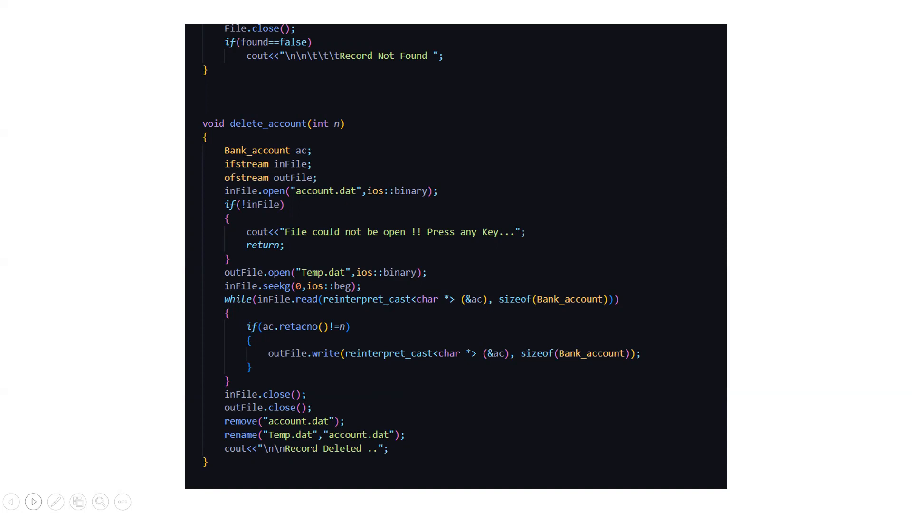
Advance through the display_all and deposit_withdraw slides, then leave the slideshow on slide 10.
click(33, 501)
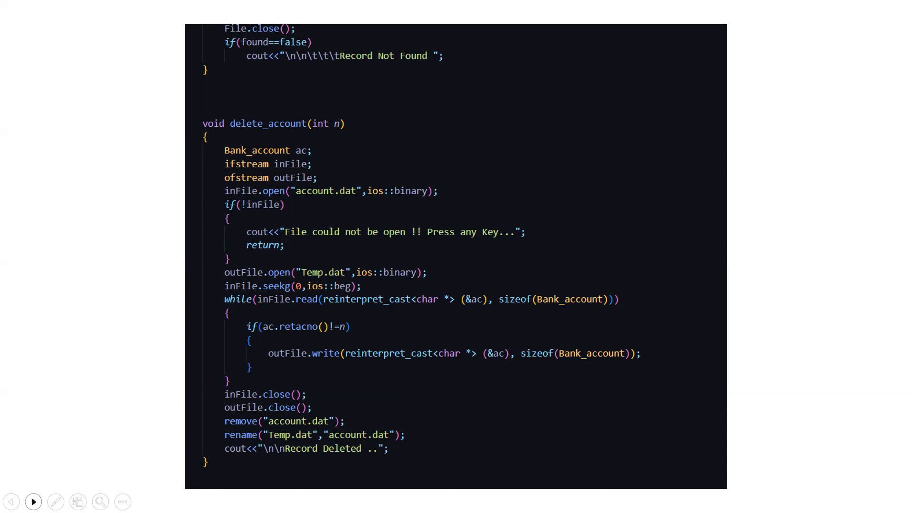
scroll(down, 3)
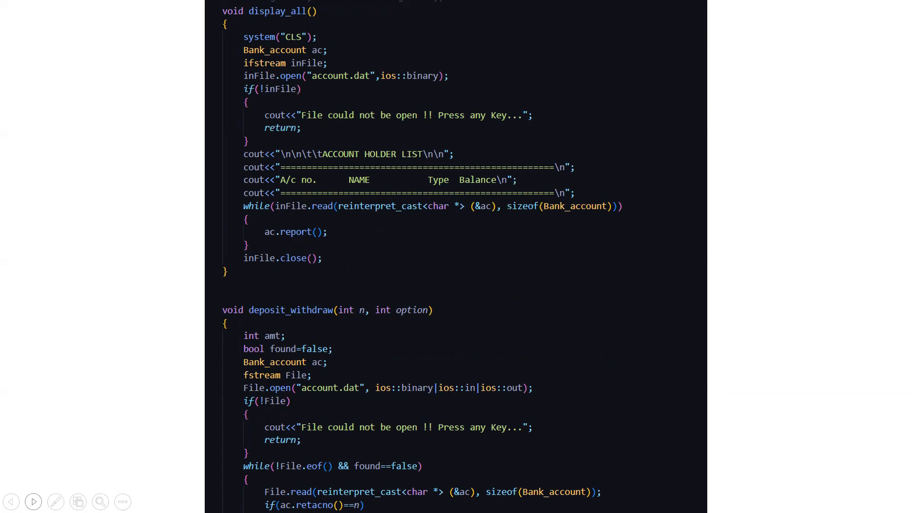
scroll(down, 3)
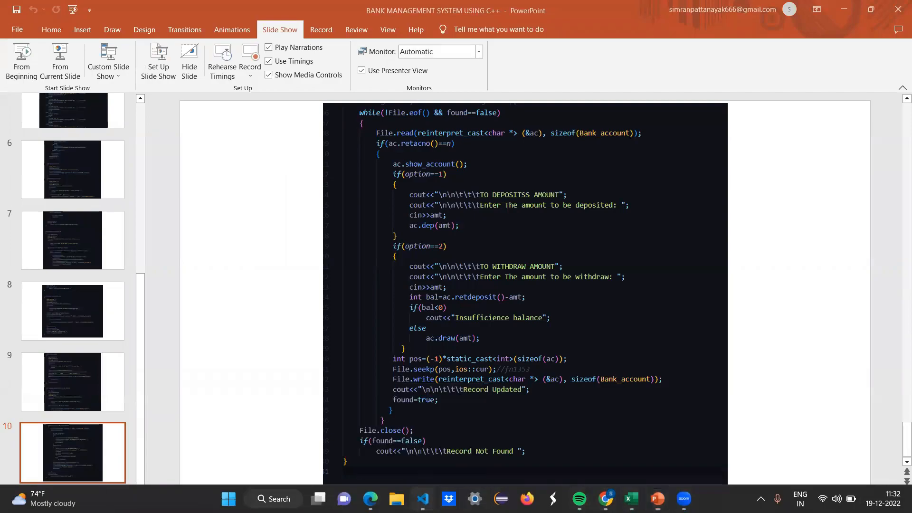
Run bankmanagement.cpp from VS Code so the eight-option main menu appears in the terminal.
click(421, 502)
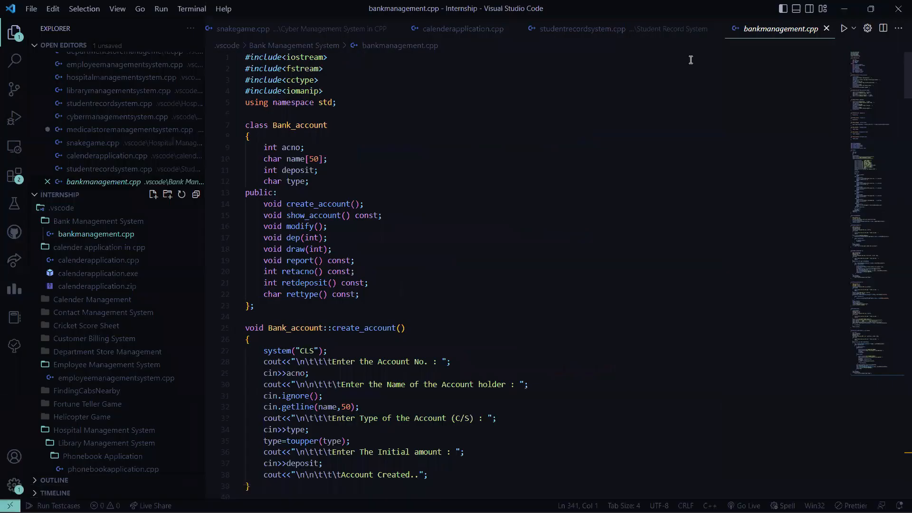
click(191, 8)
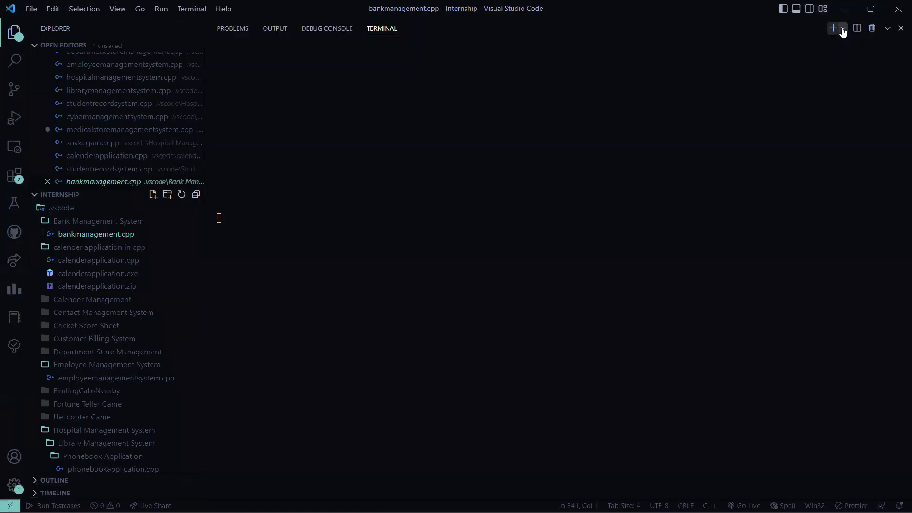
click(834, 28)
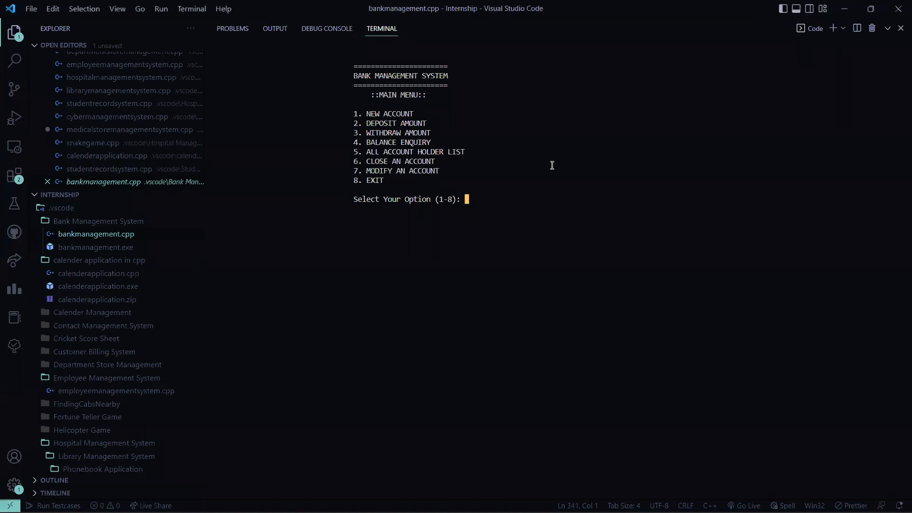
mouse_move(348, 197)
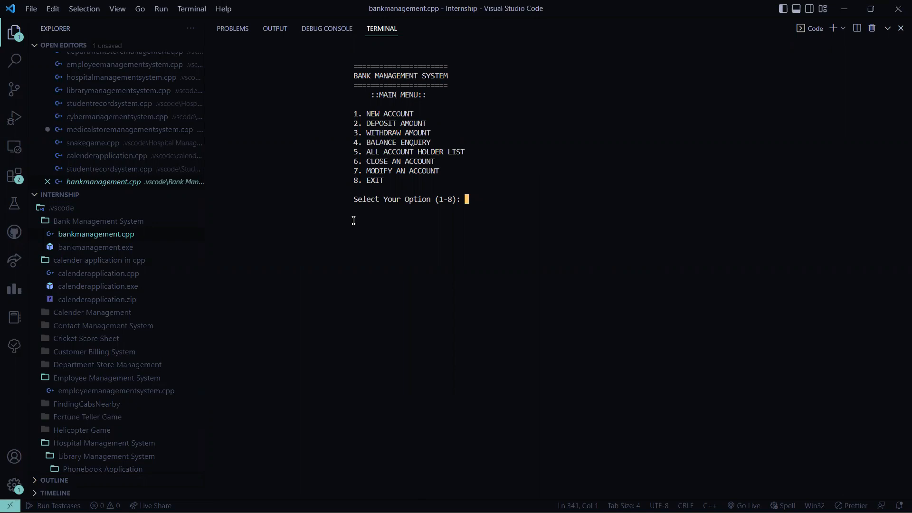
Create savings account 1234 for Simran with an initial balance of 10000.
text(1)
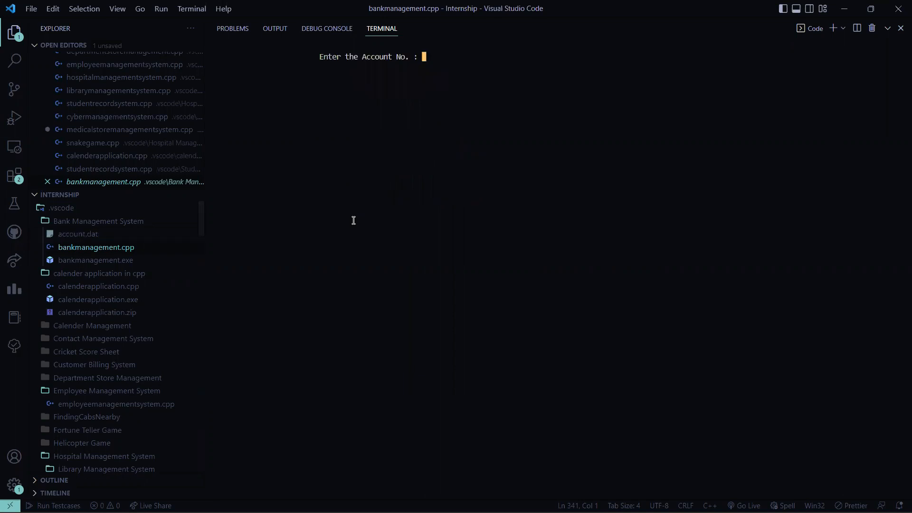
text(1234)
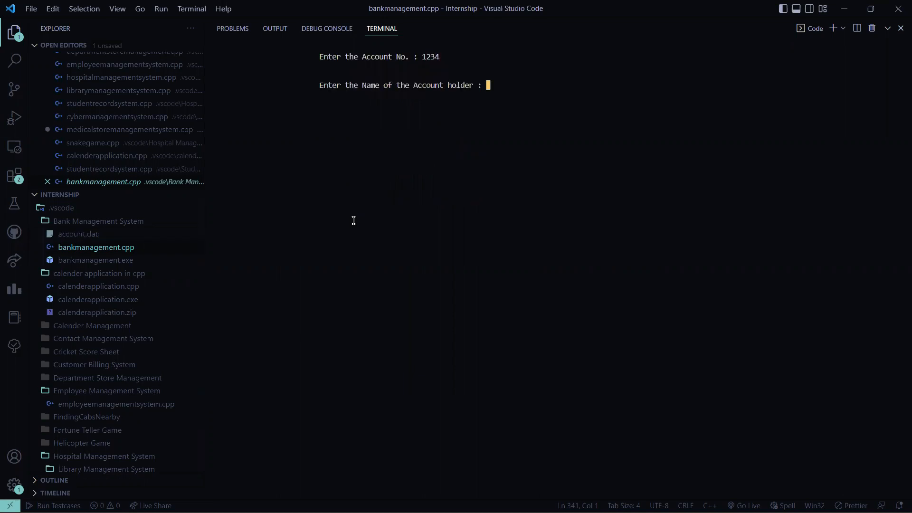
text(Simran)
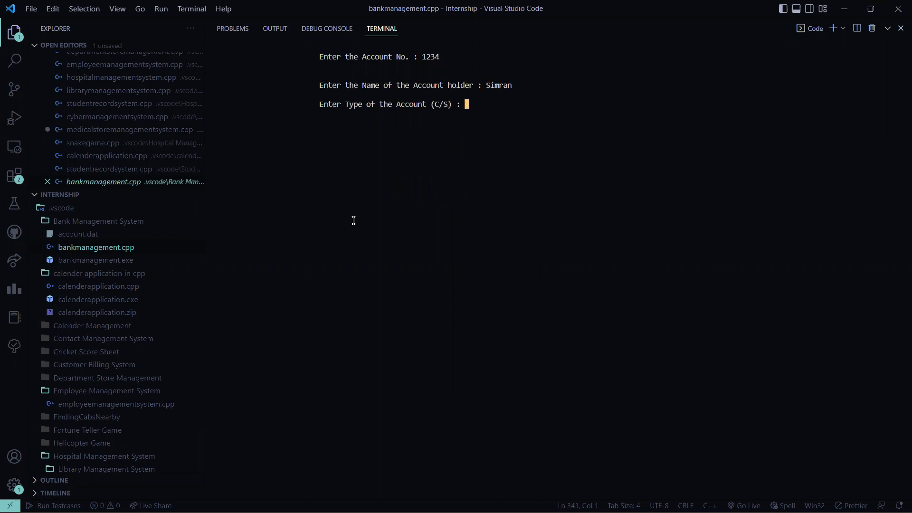
text(S)
text(1)
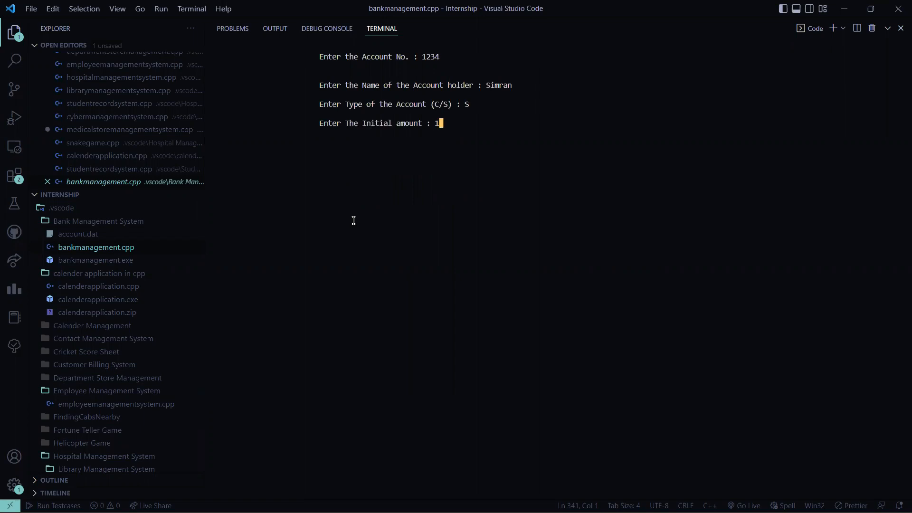
text(0000)
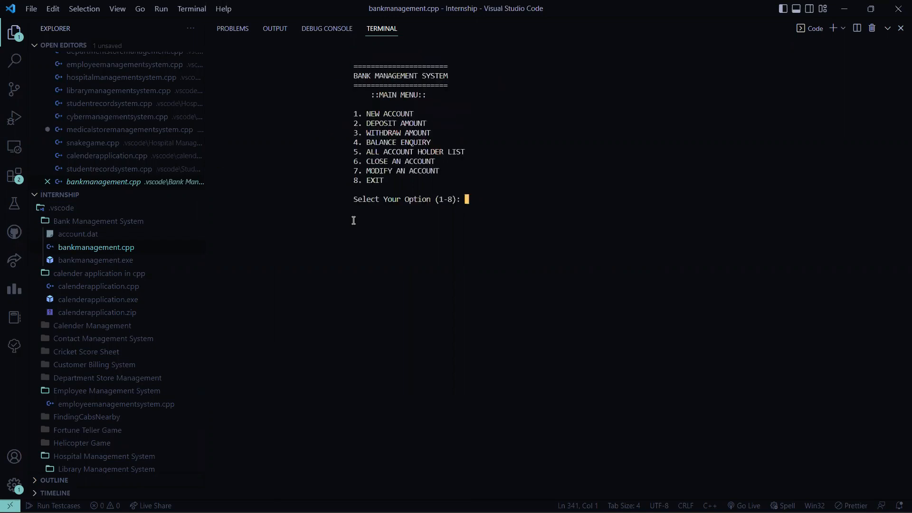
text(5)
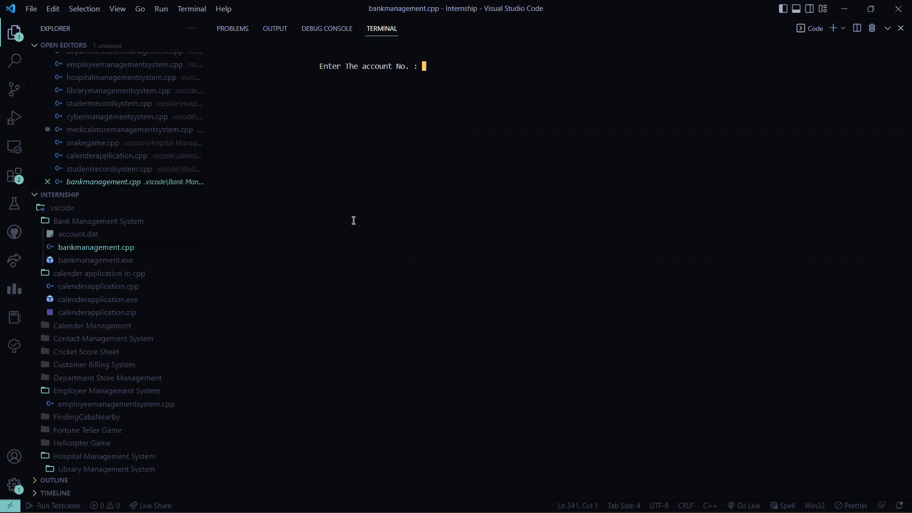
Deposit 5000 into account 1234, raising its balance to 15000.
text(123)
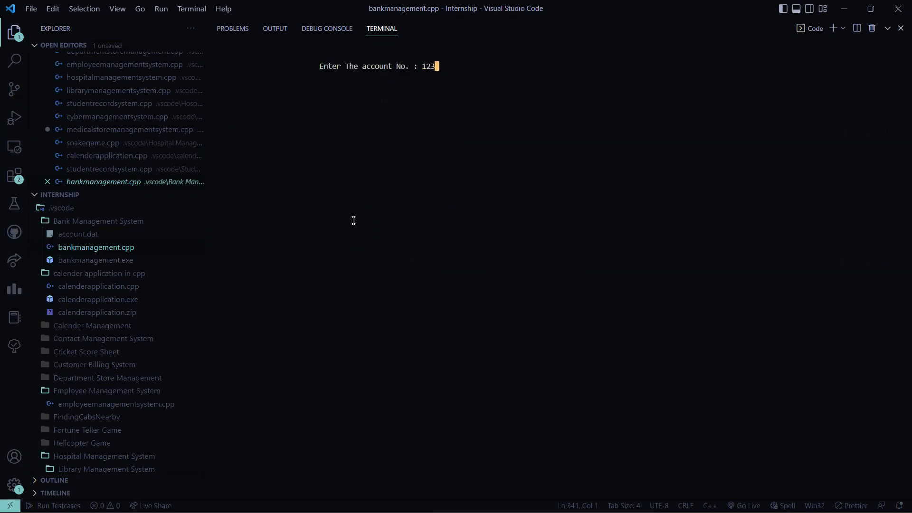
key(Enter)
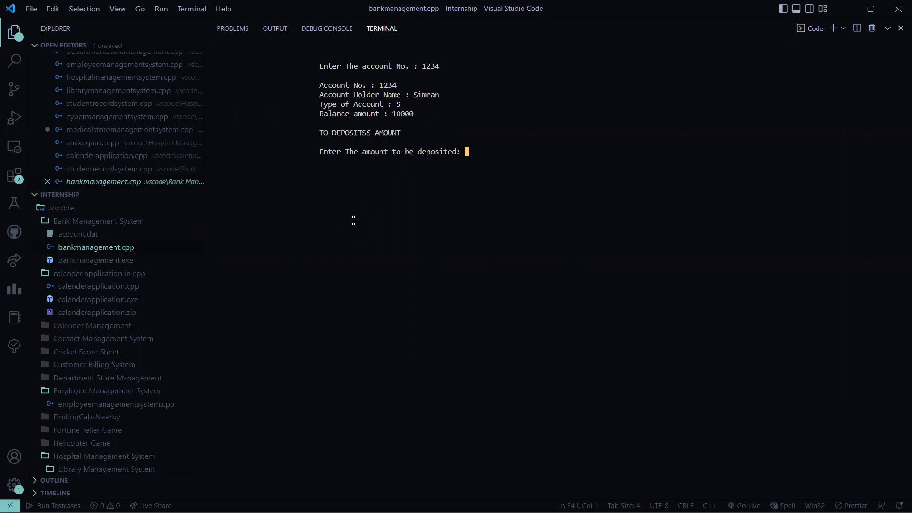
text(5000)
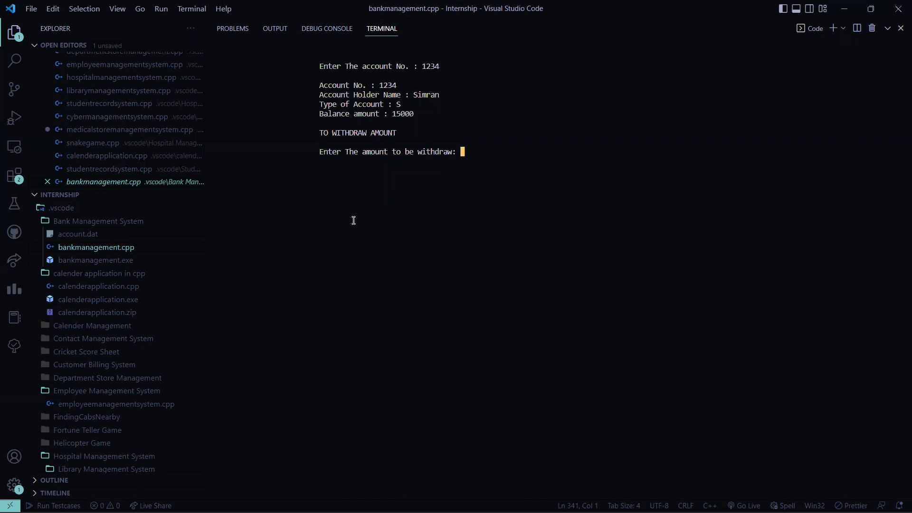
Attempt an 18000 withdrawal from account 1234 (refused), then withdraw 10000 instead.
text(18000)
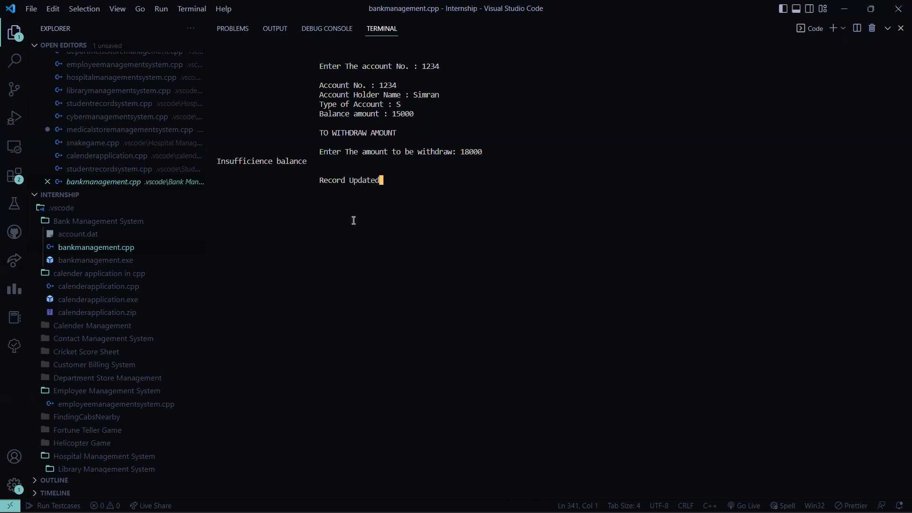
text(3)
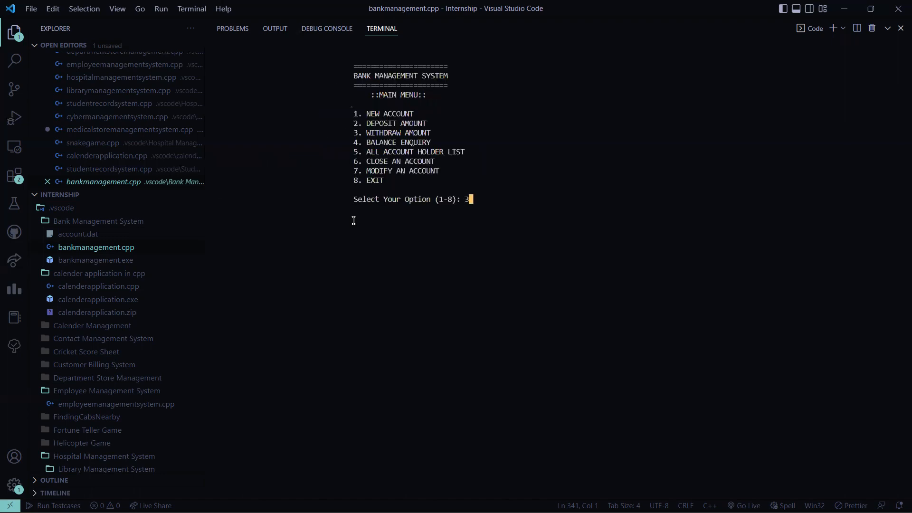
text(1234)
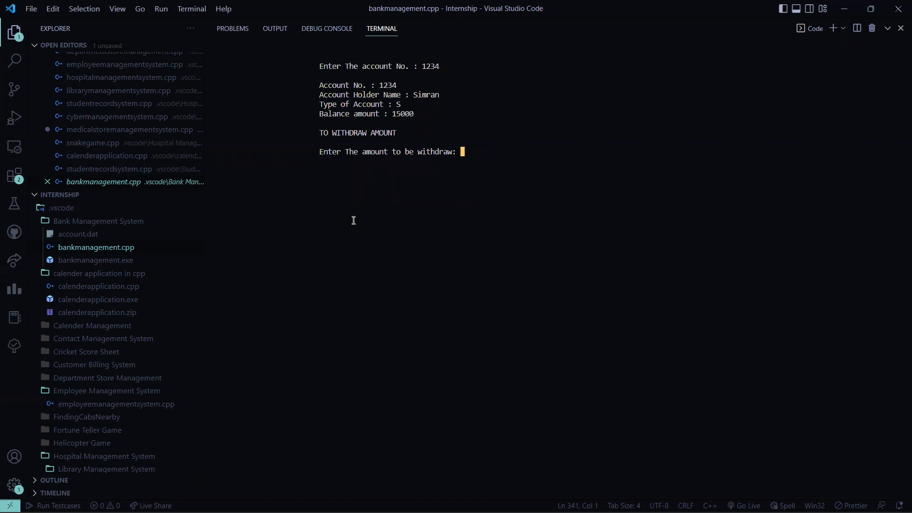
text(10000)
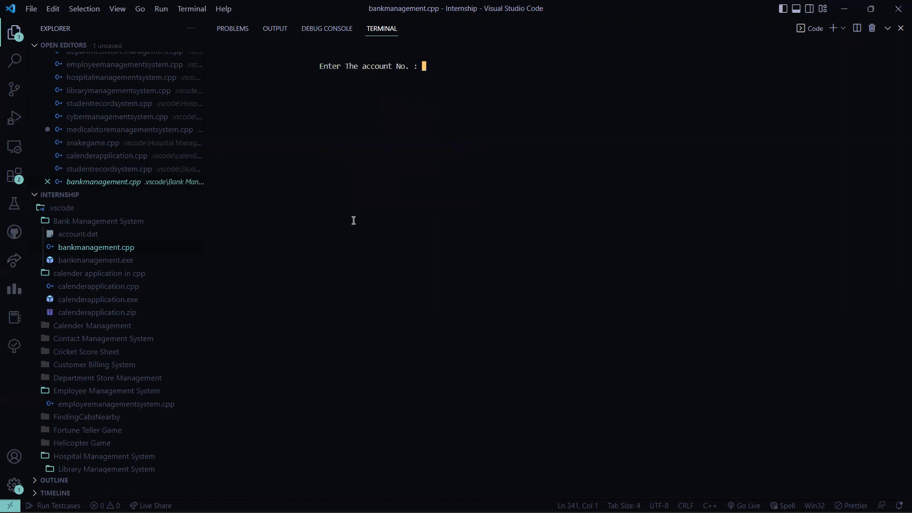
Run a balance enquiry on account 1234 showing Simran's balance of 5000.
text(1234)
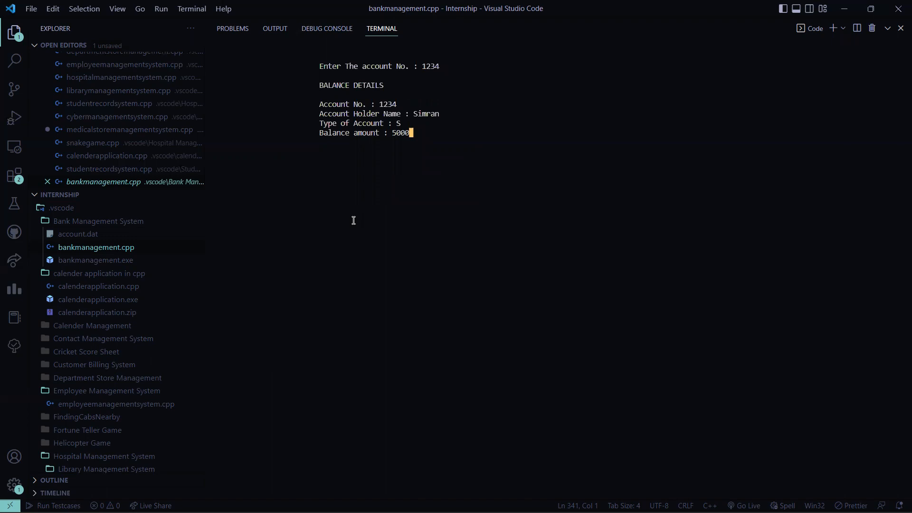
mouse_move(424, 126)
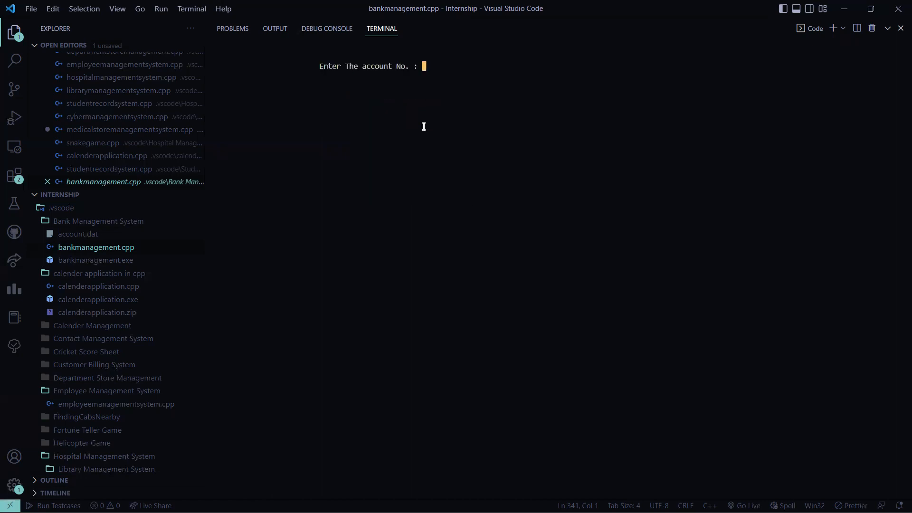
text(1234)
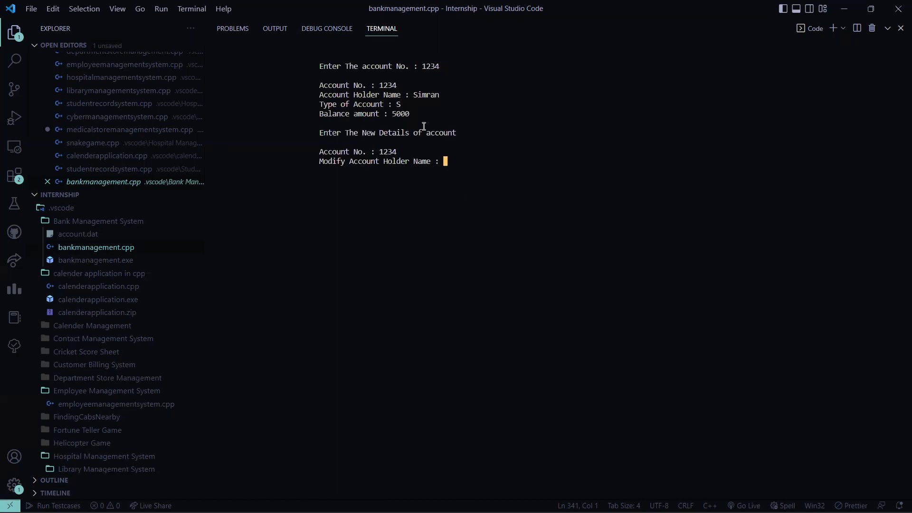
text(Si)
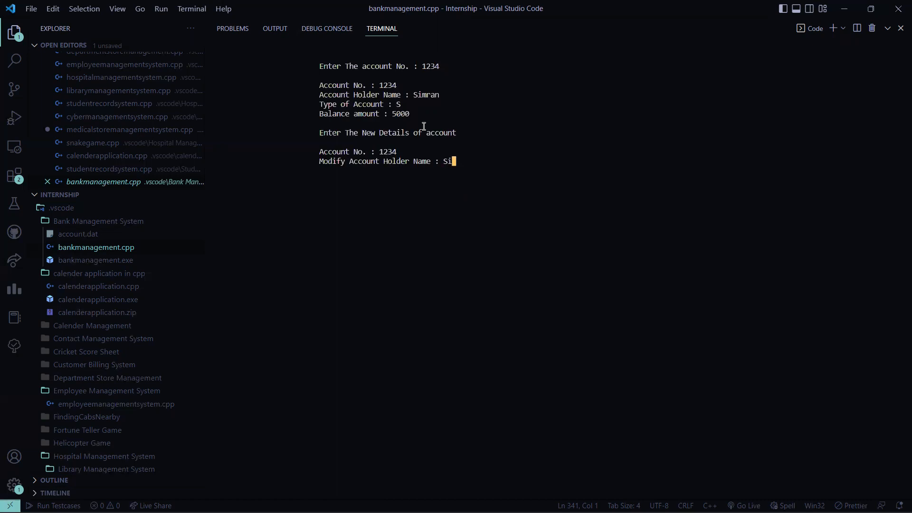
text(mran P)
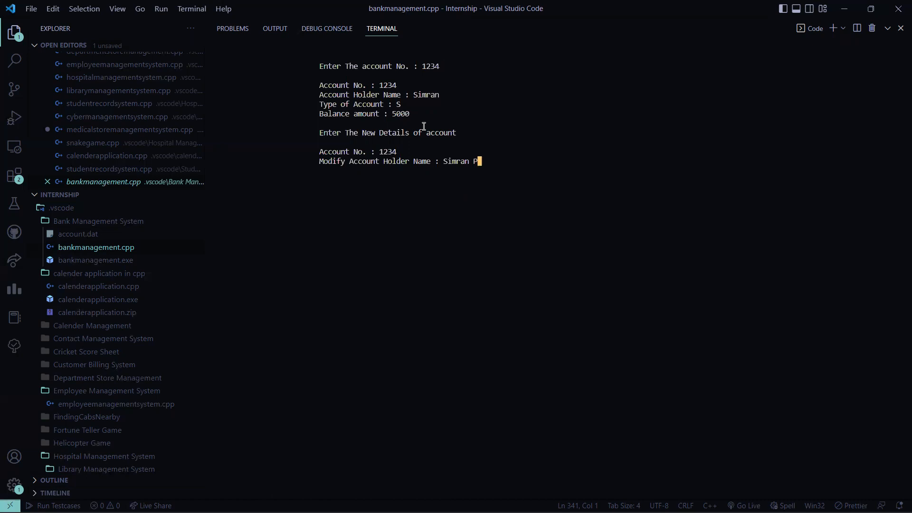
text(attanayak)
text(S)
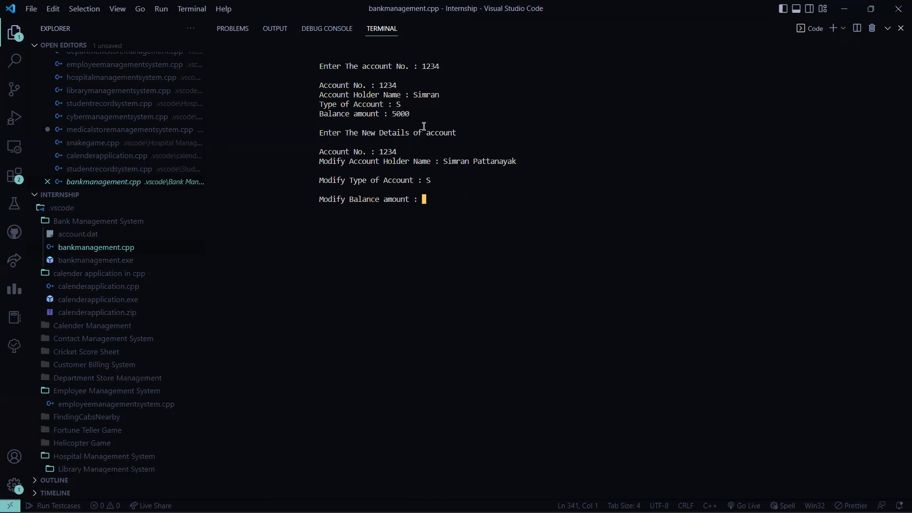
text(10000)
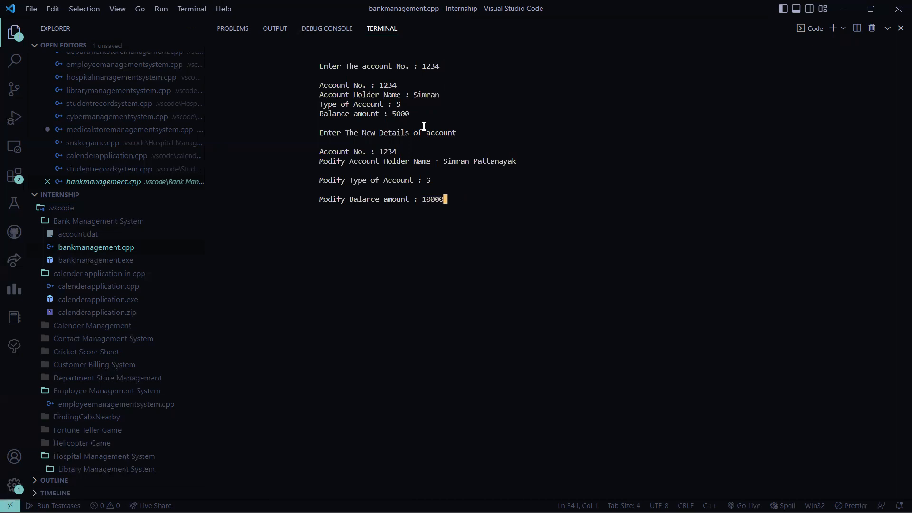
key(enter)
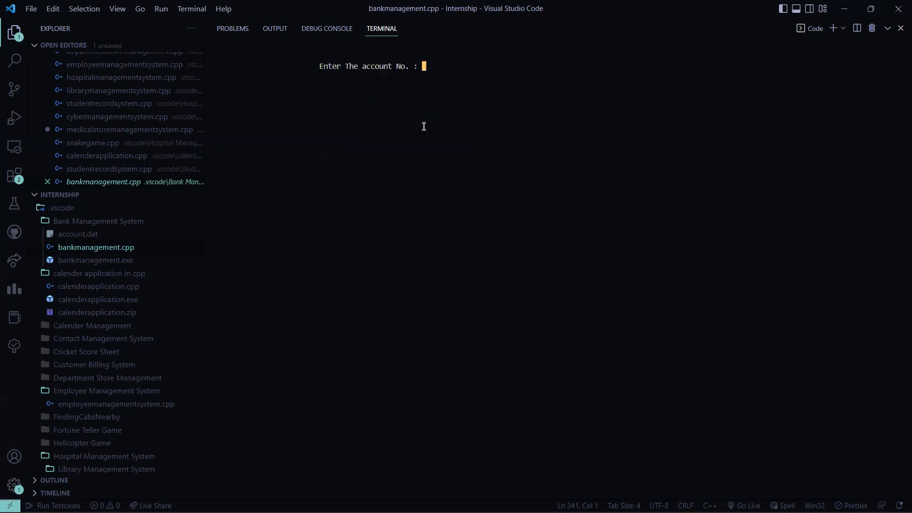
text(1)
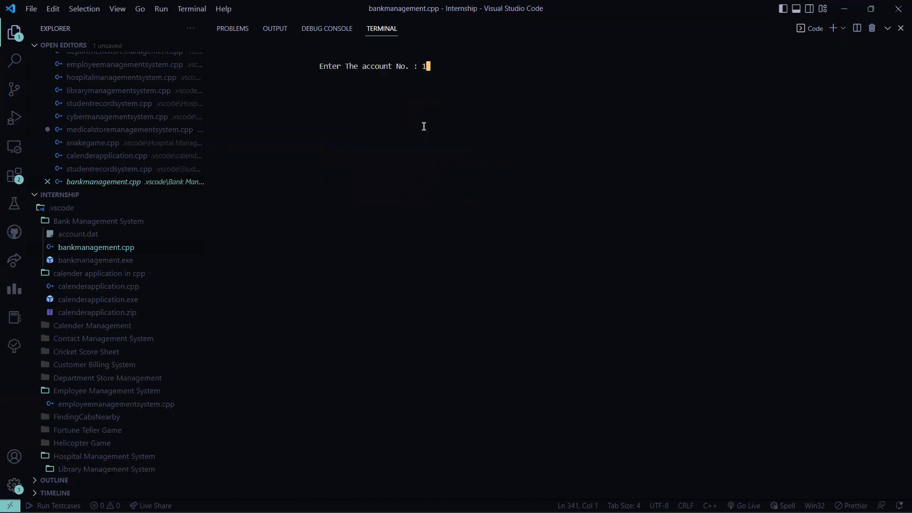
text(234)
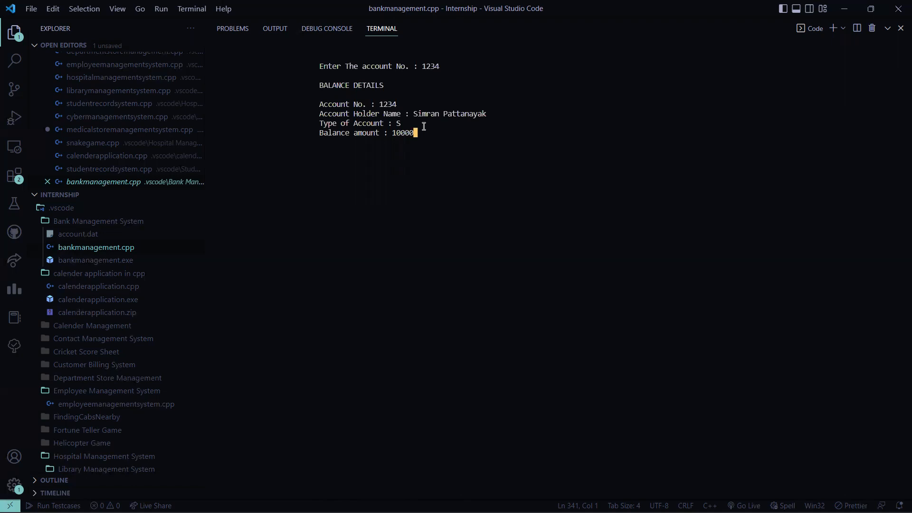
text(8): 8)
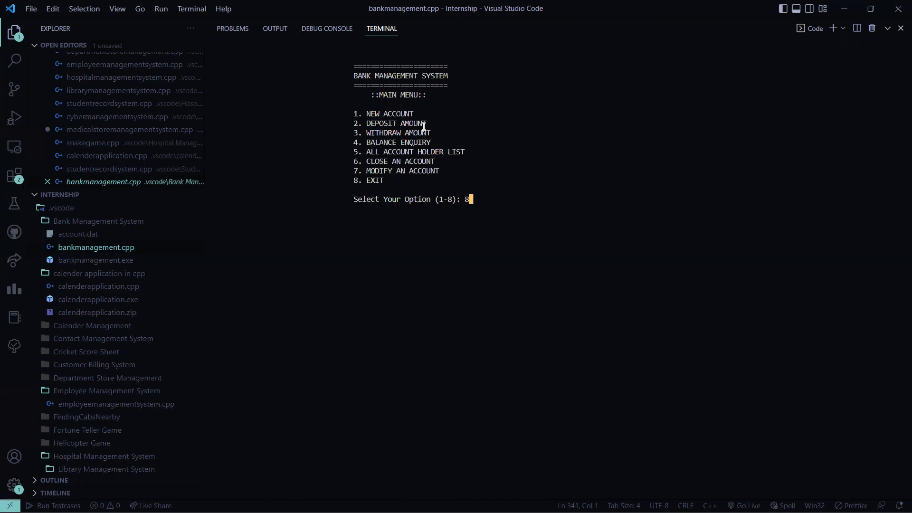
key(enter)
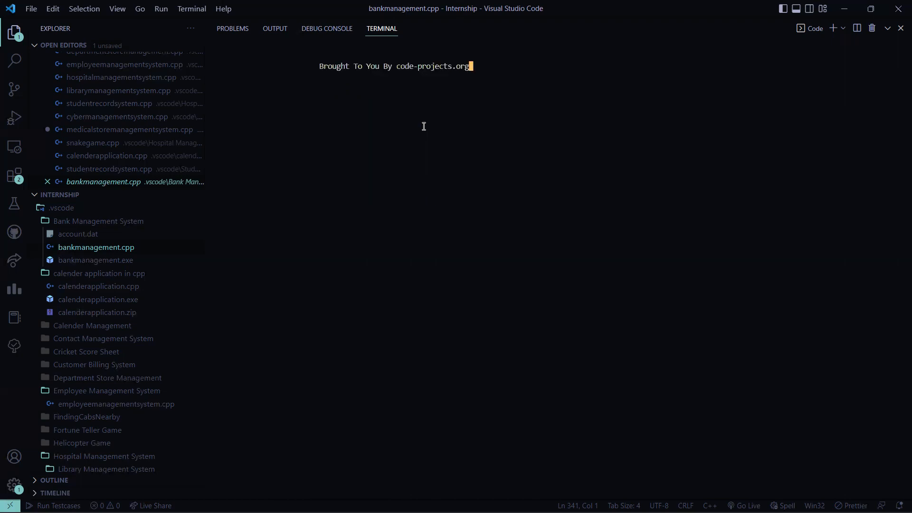